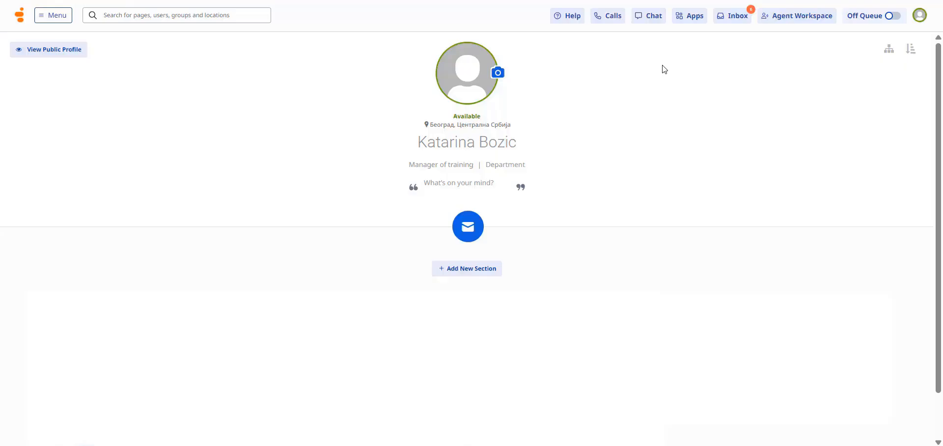
Step: Switch from the profile page to the Agent Workspace, which has no active conversations
left_click(800, 16)
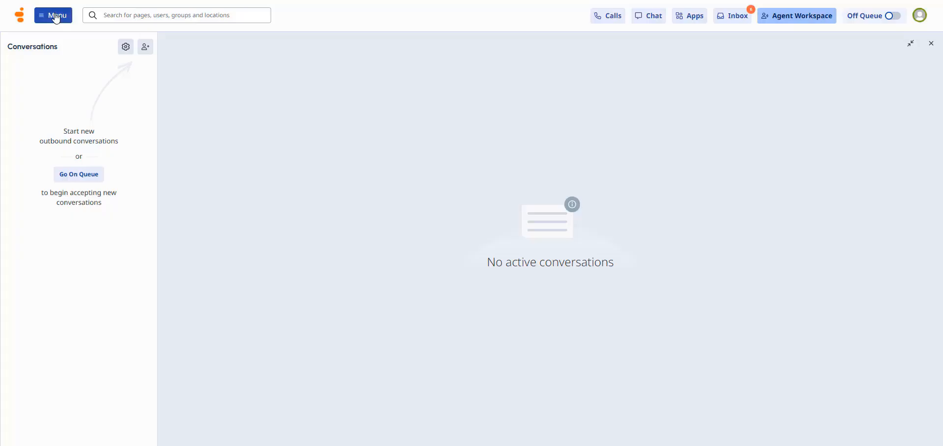
left_click(53, 15)
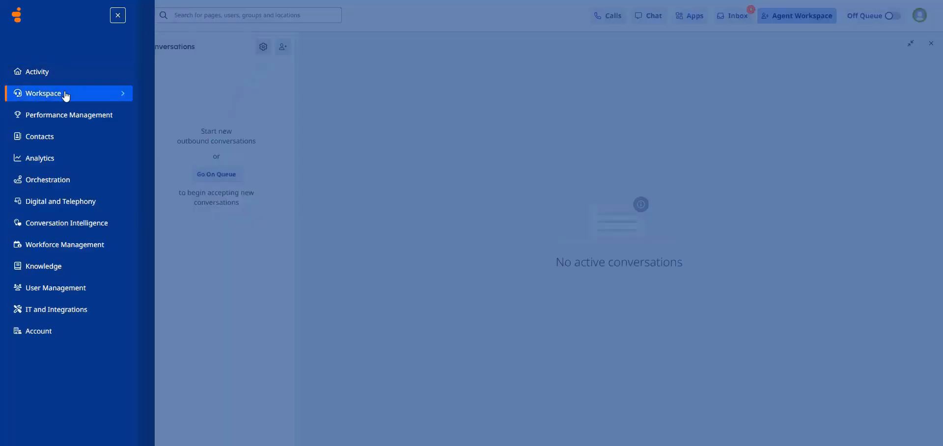
left_click(43, 93)
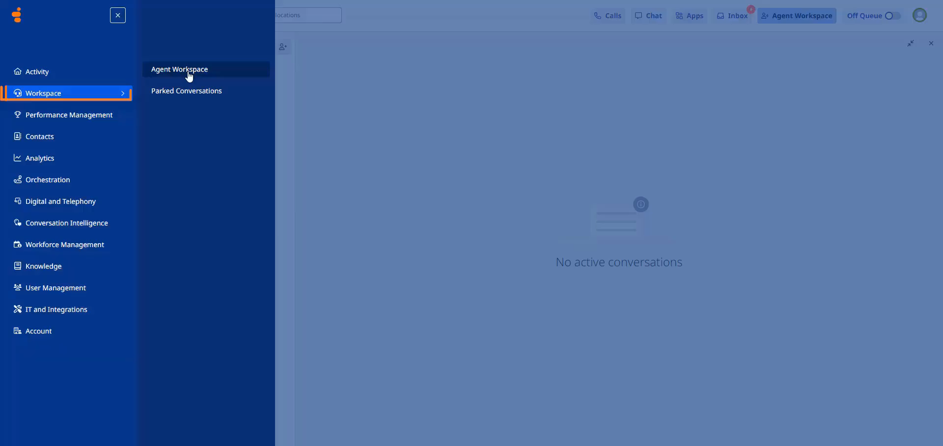
left_click(207, 69)
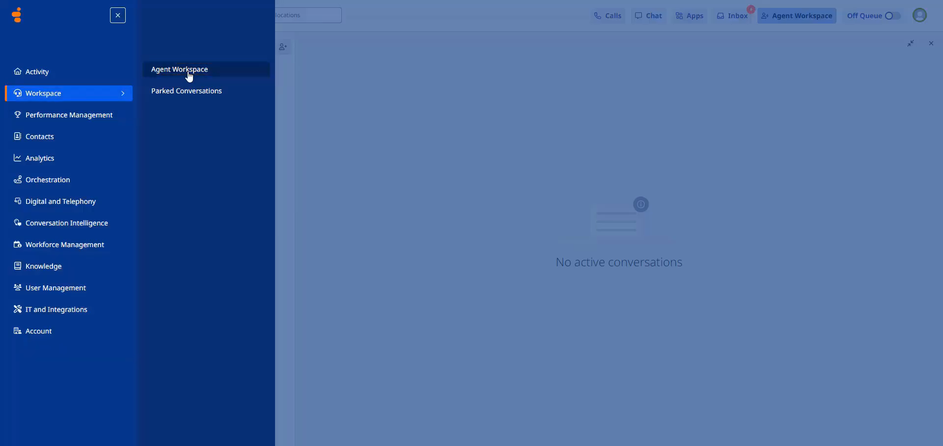
mouse_move(180, 69)
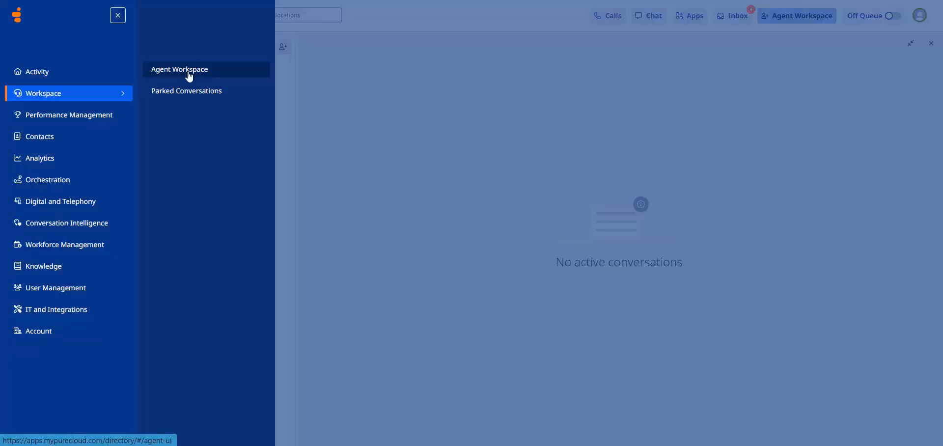
left_click(180, 69)
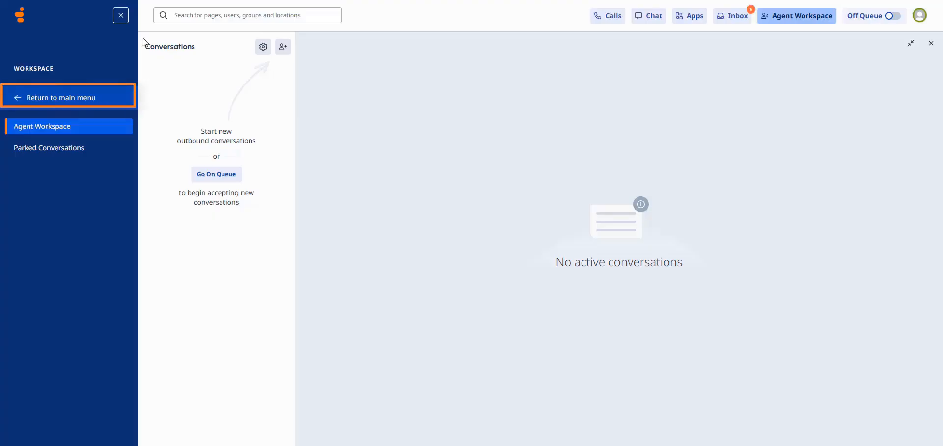
mouse_move(138, 32)
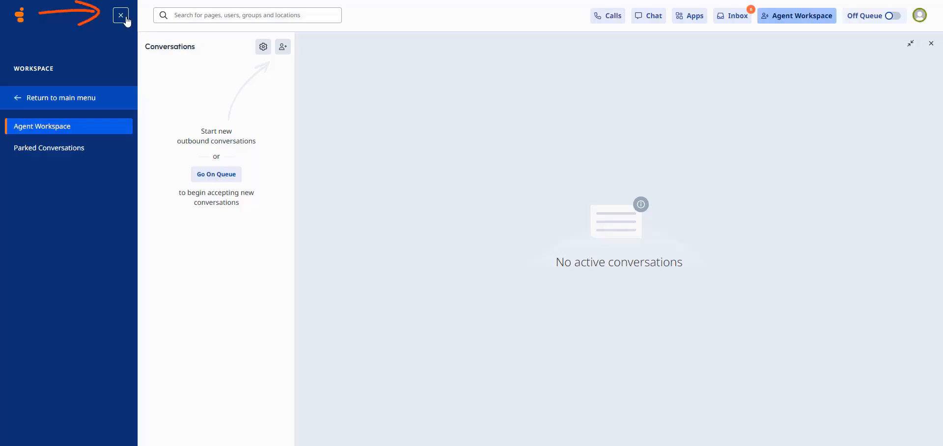
left_click(120, 15)
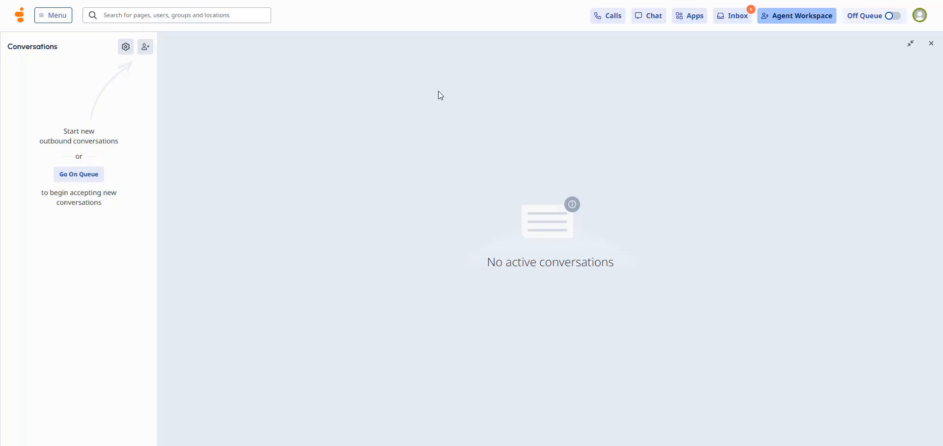
mouse_move(630, 48)
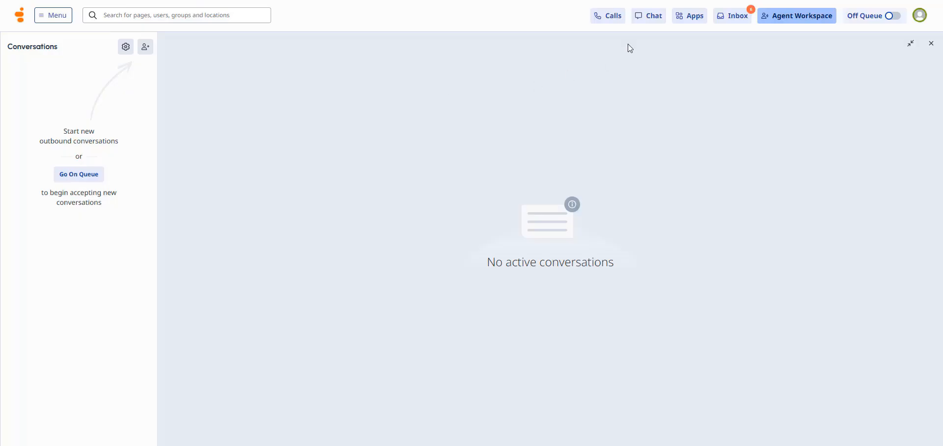
mouse_move(872, 15)
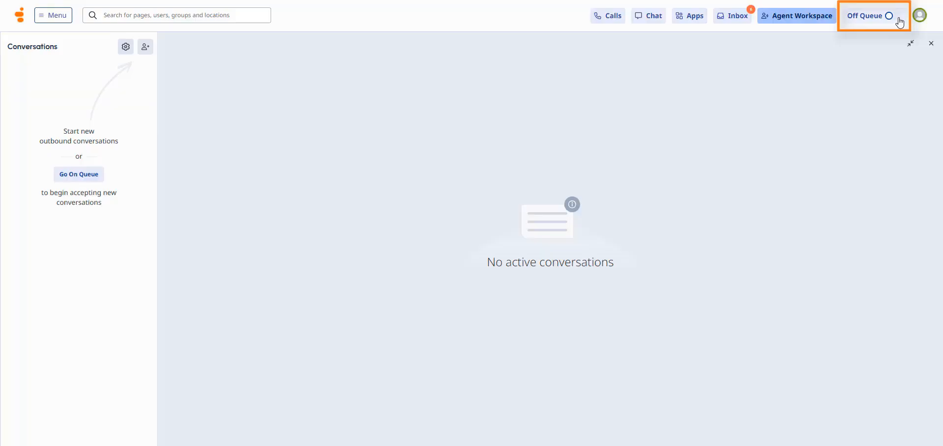
left_click(891, 15)
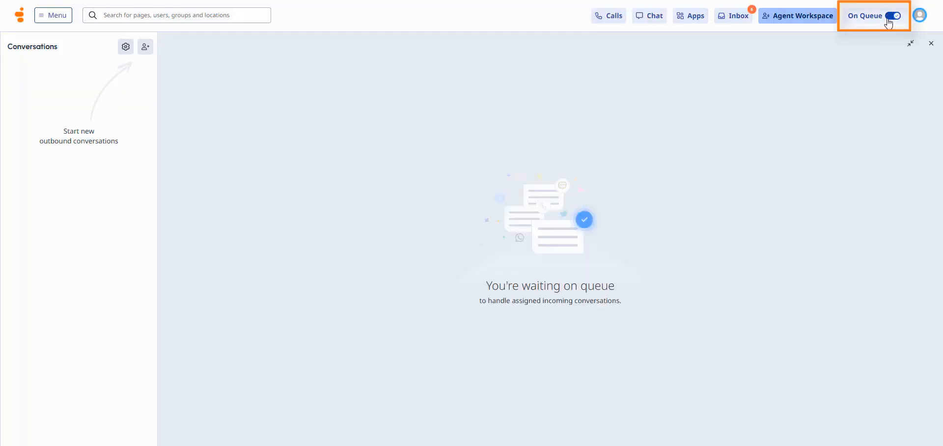
left_click(892, 16)
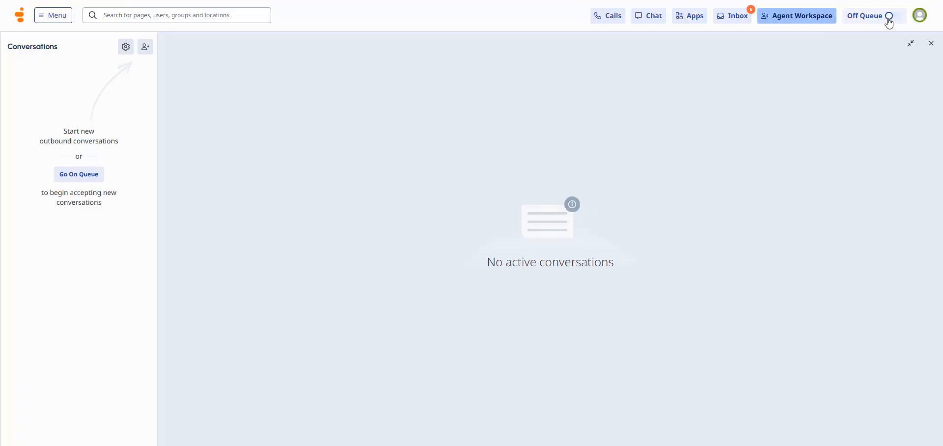
left_click(892, 16)
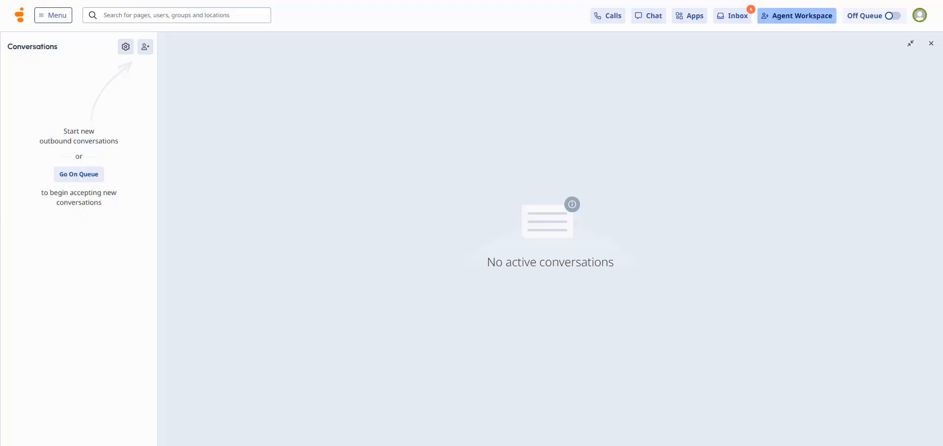
Step: Go On Queue and answer the incoming Main_Training_queue call
left_click(894, 15)
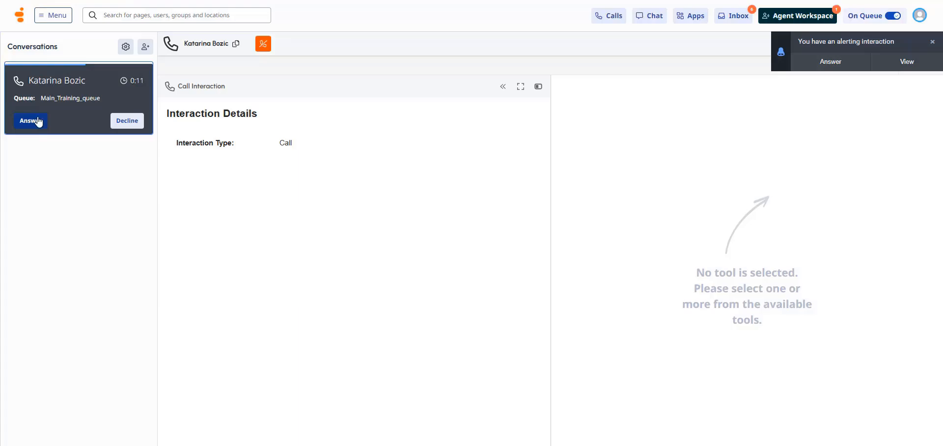
mouse_move(30, 121)
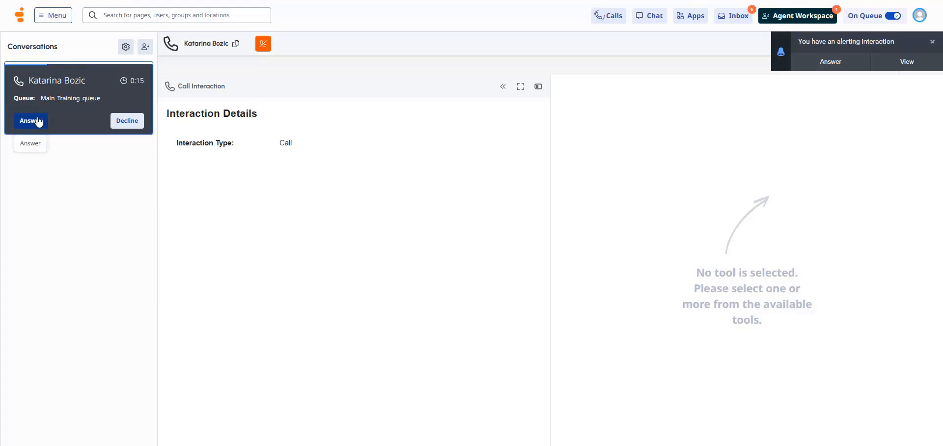
left_click(30, 121)
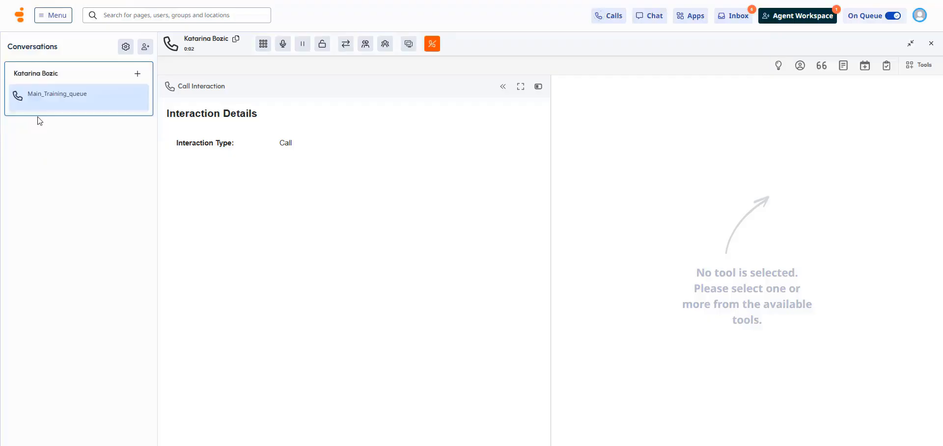
left_click(282, 43)
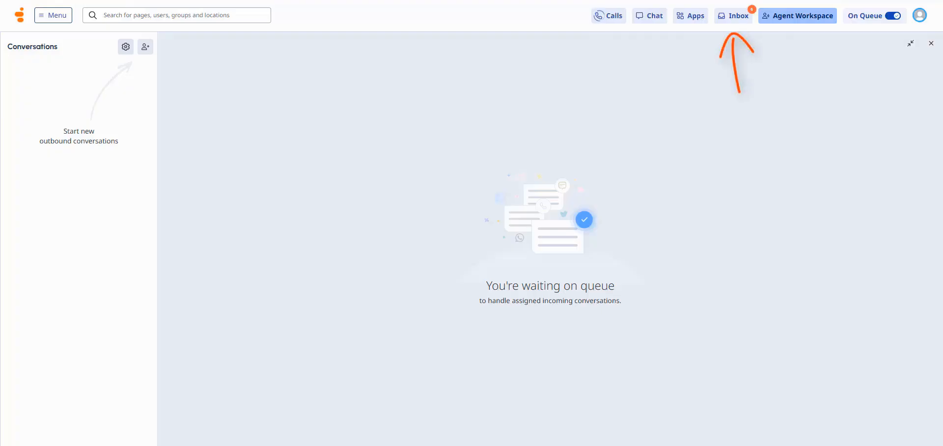
mouse_move(733, 15)
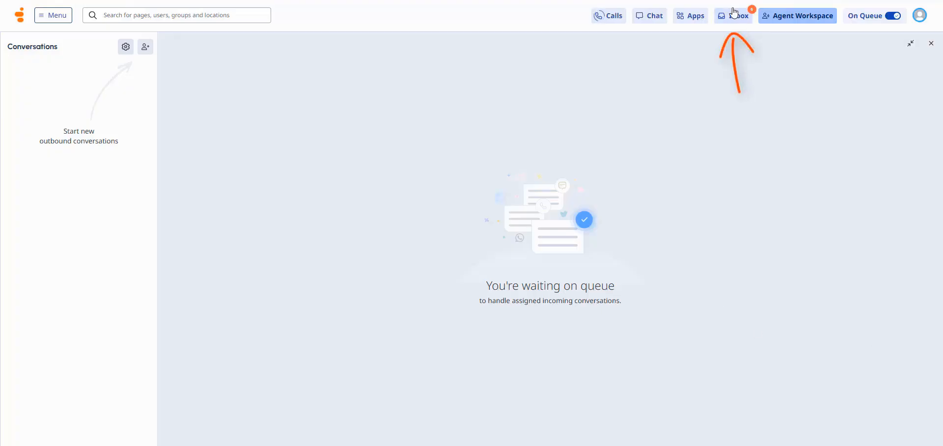
Step: Take the agent off queue and bring up their own profile page
left_click(731, 15)
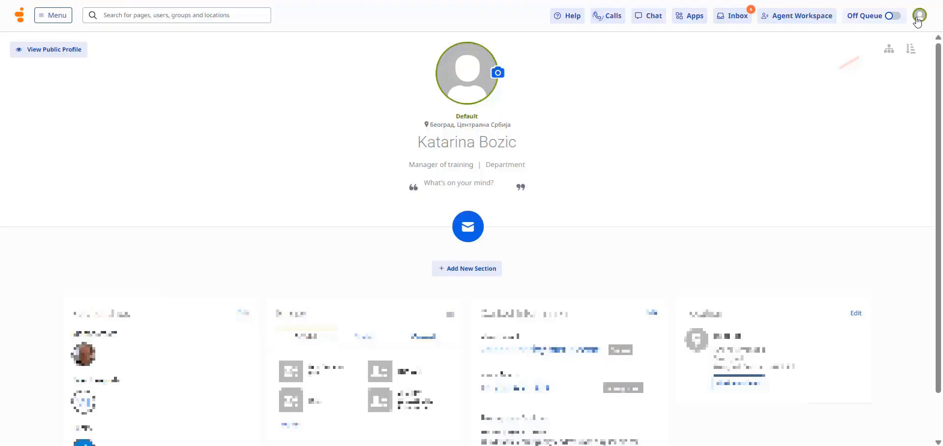
left_click(919, 15)
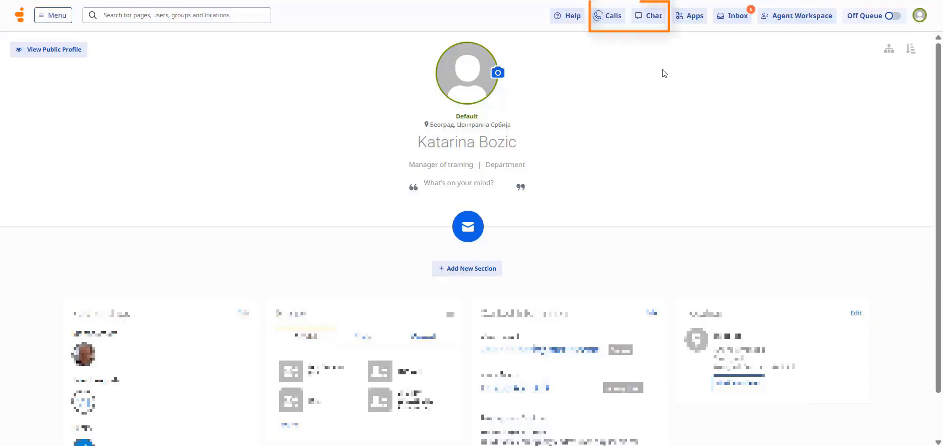
mouse_move(648, 16)
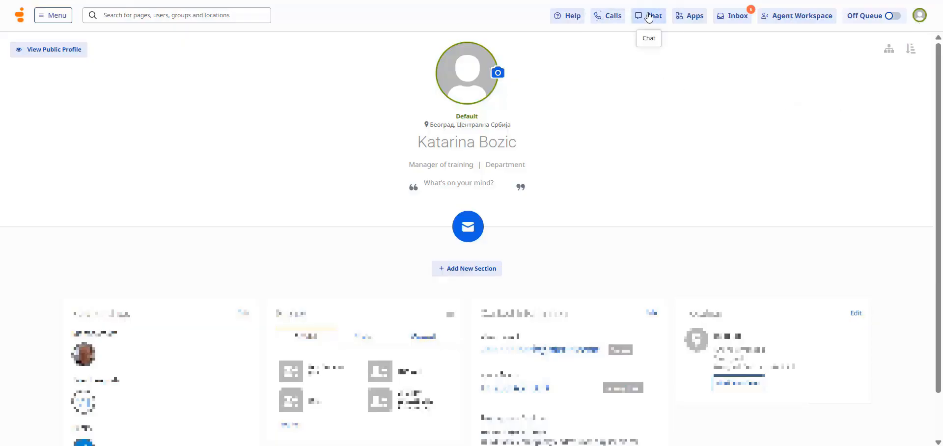
Step: Preview the Chat and Calls panels, then view today's schedule and evaluations on Home
left_click(647, 16)
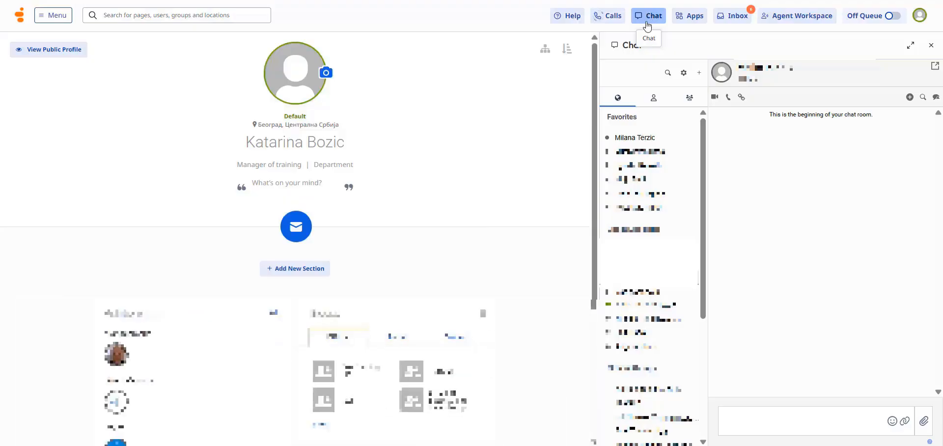
mouse_move(634, 137)
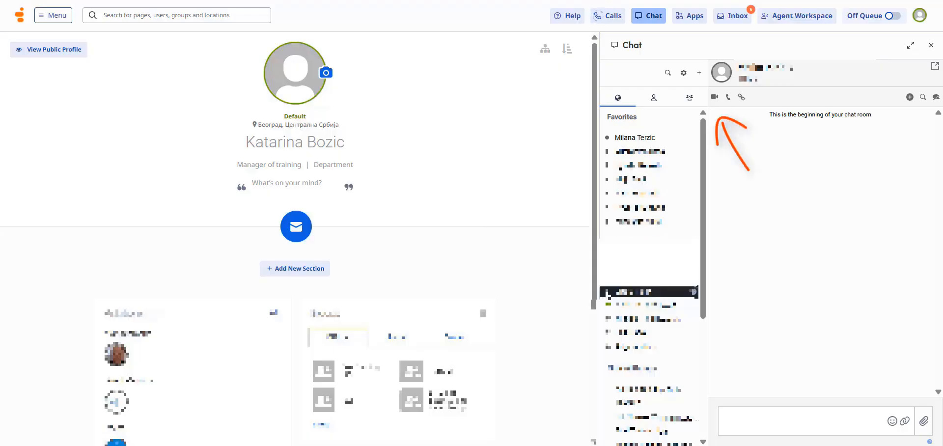
mouse_move(771, 180)
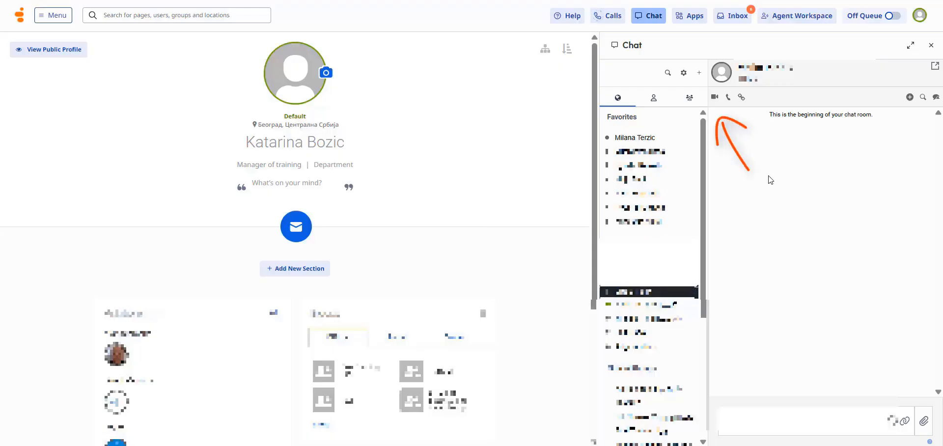
left_click(607, 16)
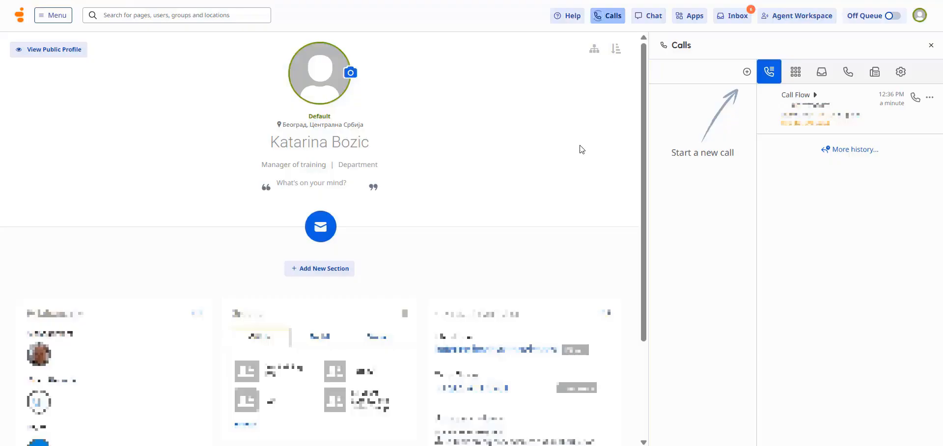
left_click(931, 45)
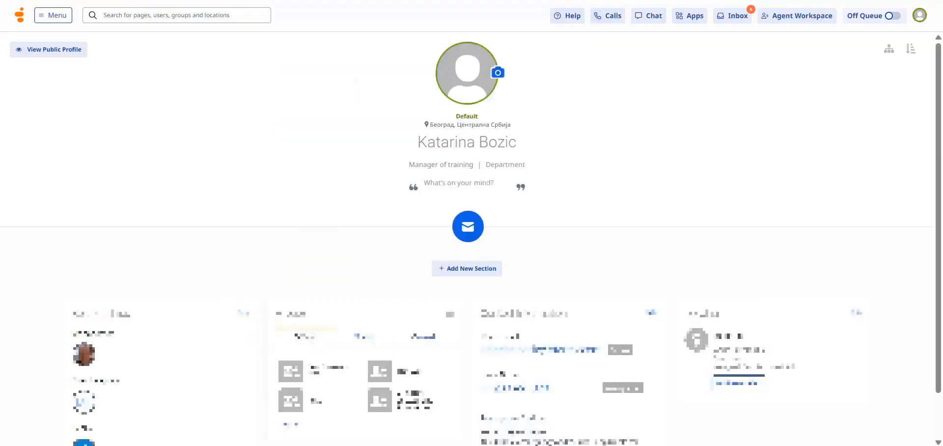
left_click(20, 15)
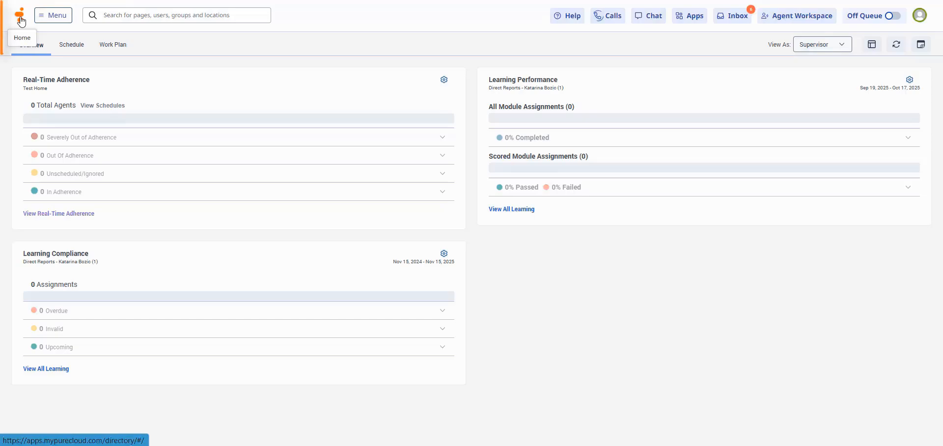
left_click(821, 43)
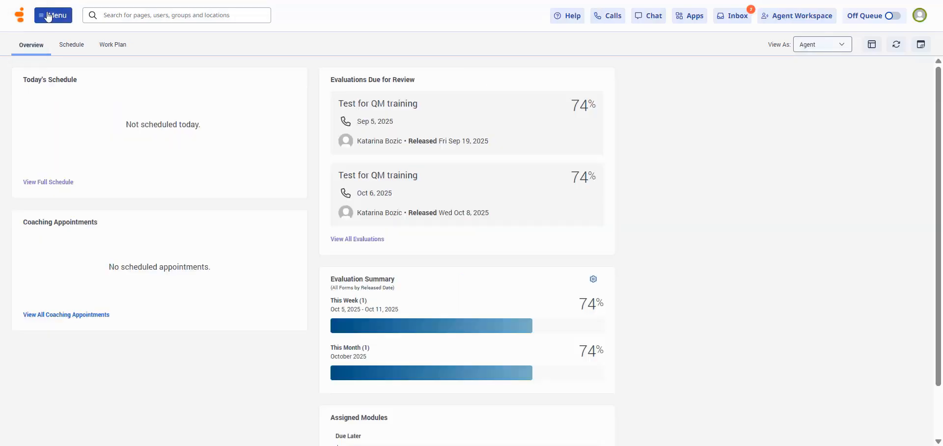
Step: Open External Contacts and Organizations via Menu > Workspace > Contacts
left_click(52, 15)
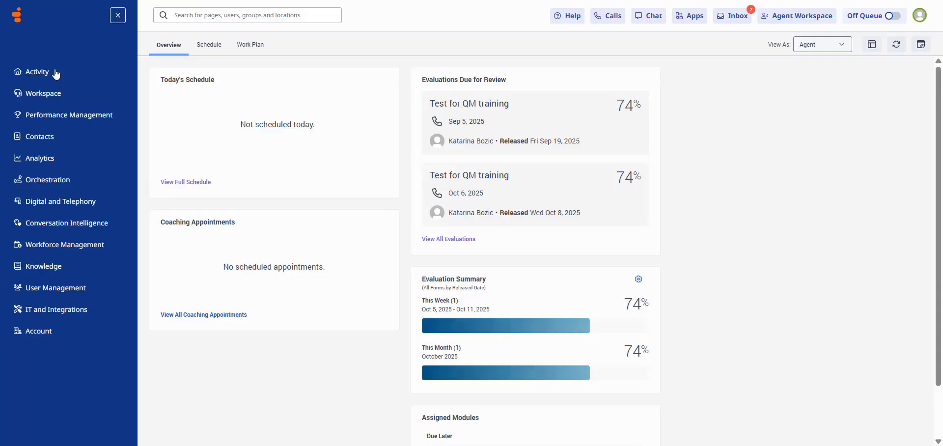
left_click(43, 93)
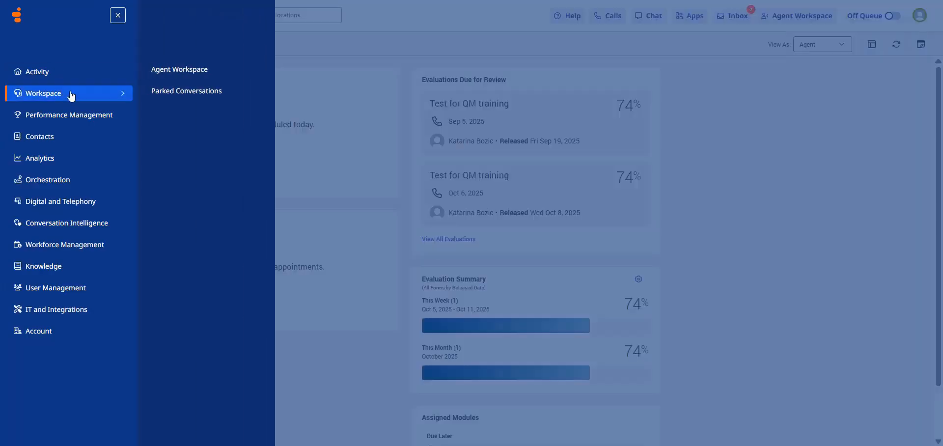
mouse_move(187, 91)
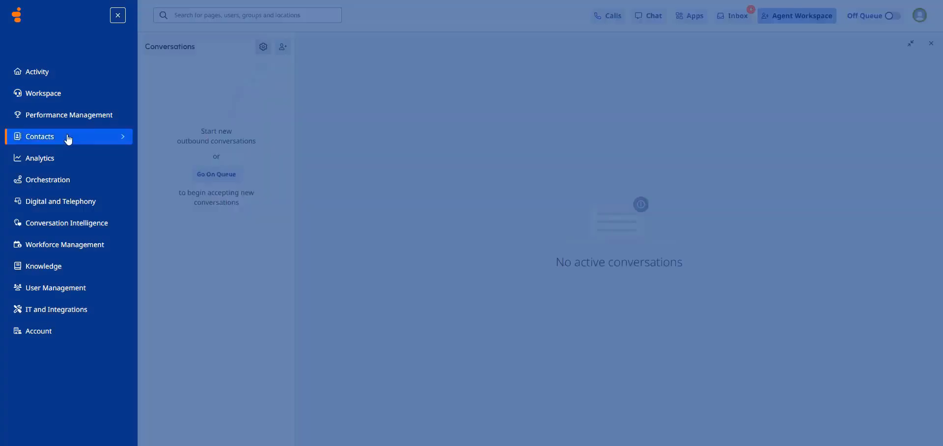
left_click(40, 137)
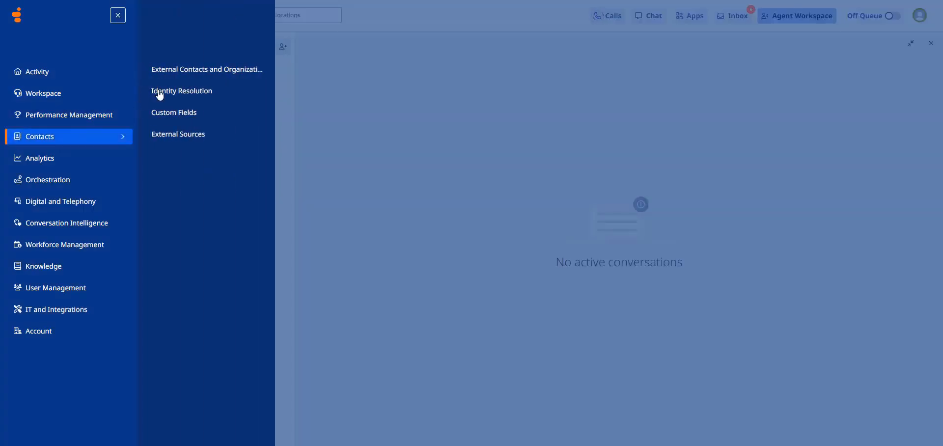
left_click(207, 69)
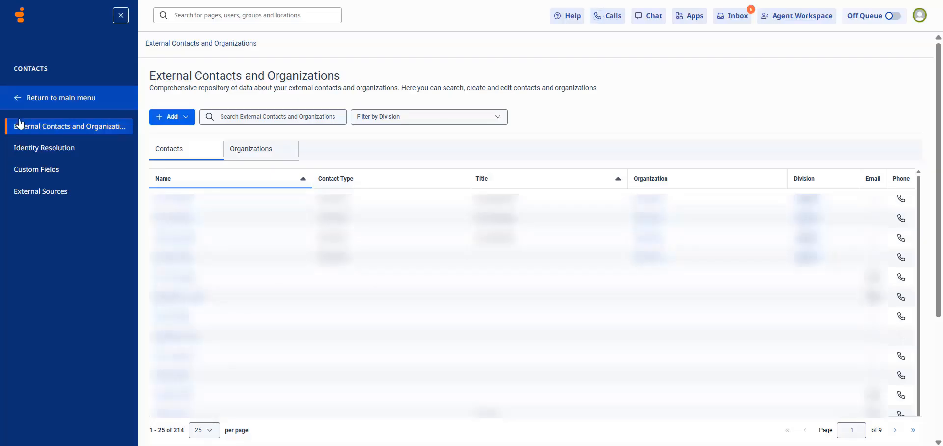
left_click(61, 97)
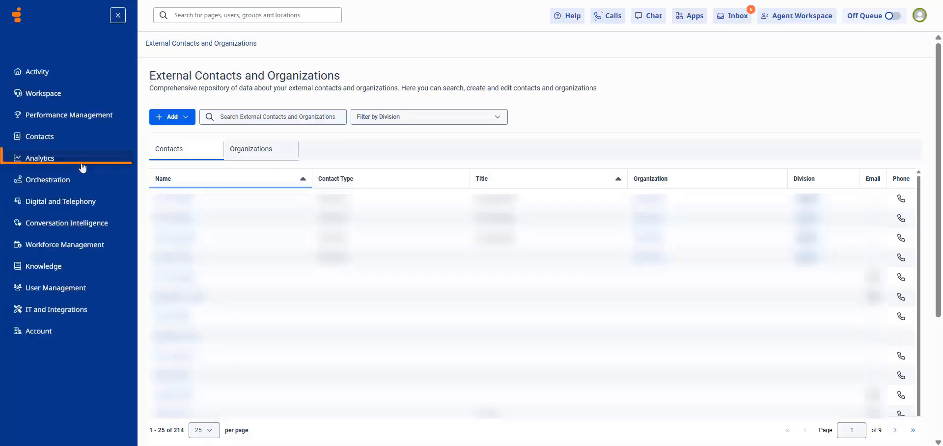
Step: Open Analytics Workspace from the Analytics section of the main menu
left_click(39, 157)
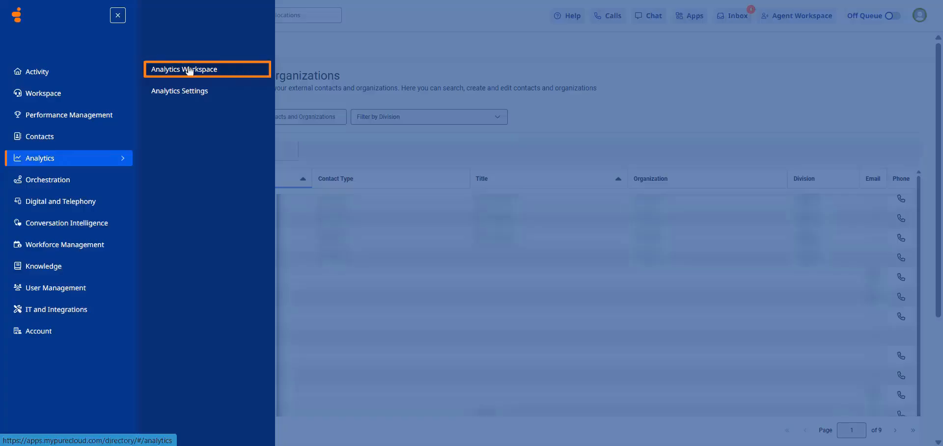
left_click(184, 69)
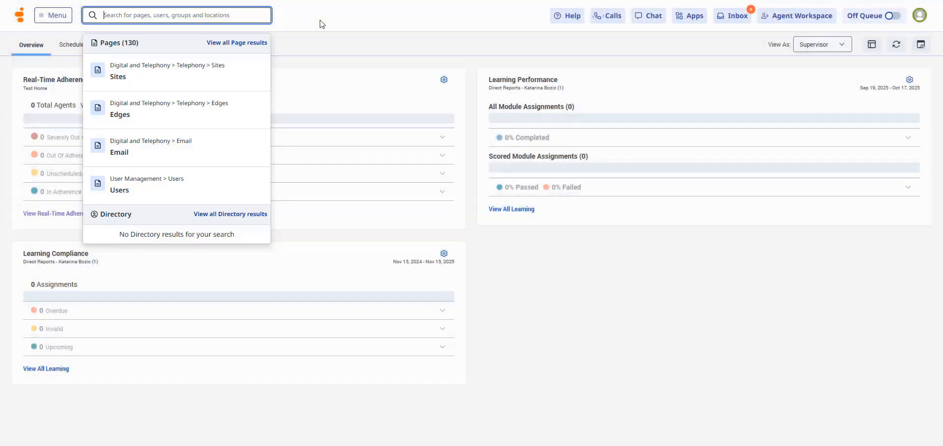
Step: Search for 'Contacts', clear the search, and open Help on the Agent activity overview
type("Contacts")
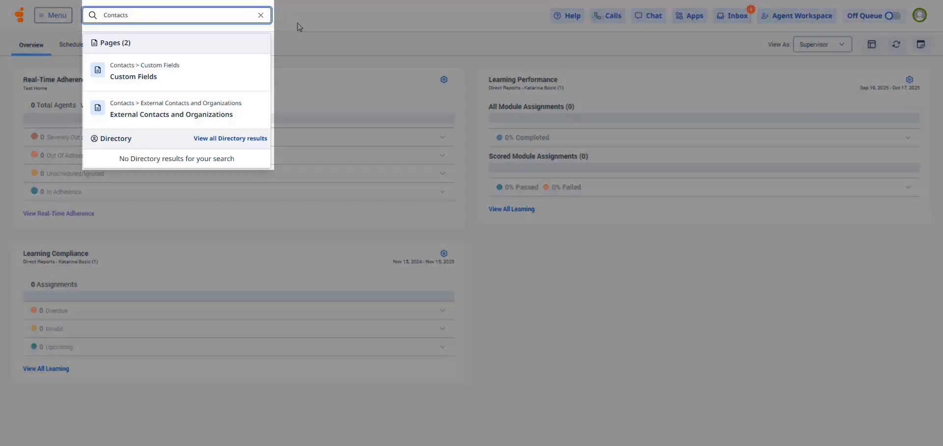
mouse_move(221, 118)
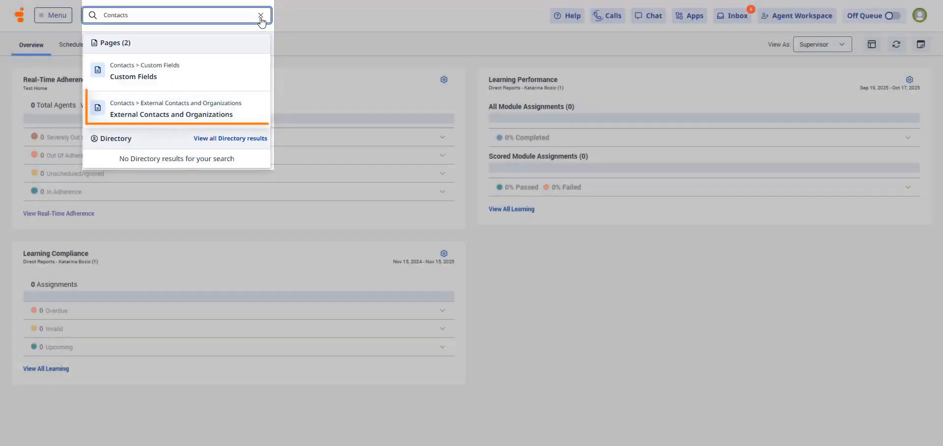
left_click(260, 15)
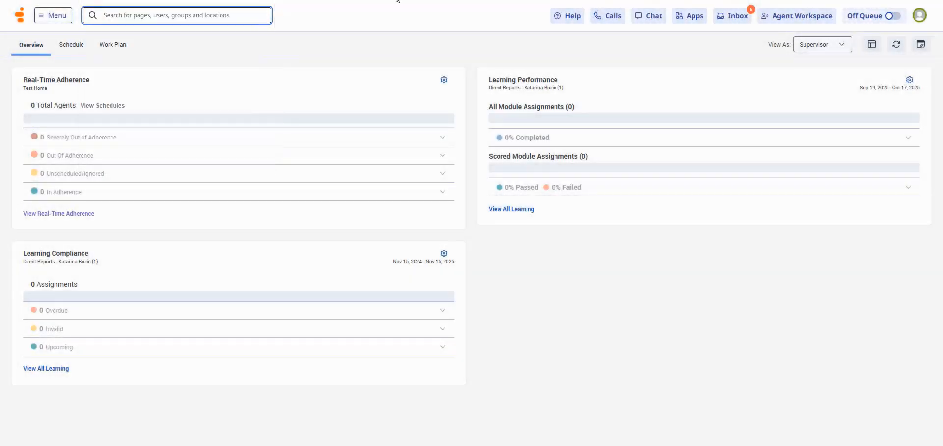
mouse_move(566, 15)
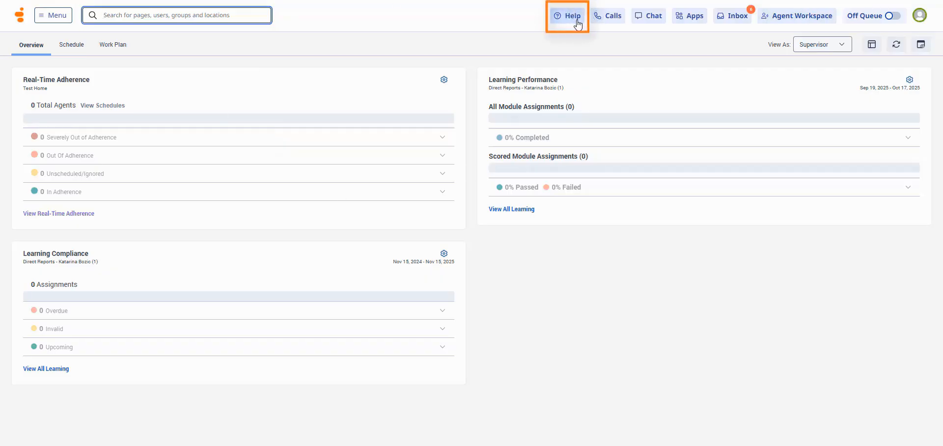
left_click(571, 15)
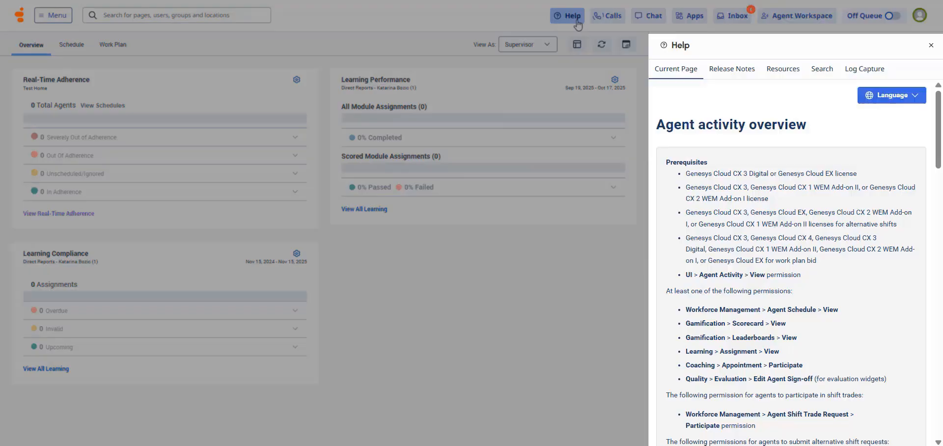